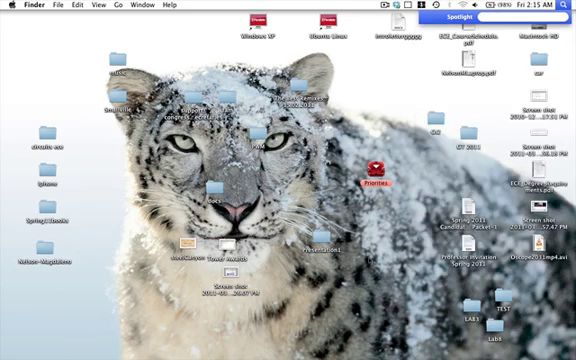
- Launch Disk Utility from Spotlight by searching for "disk"
text(disk)
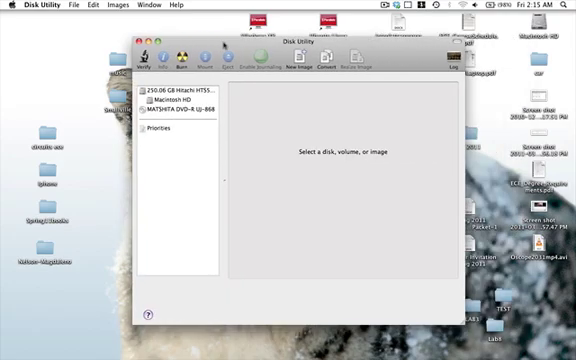
mouse_move(202, 170)
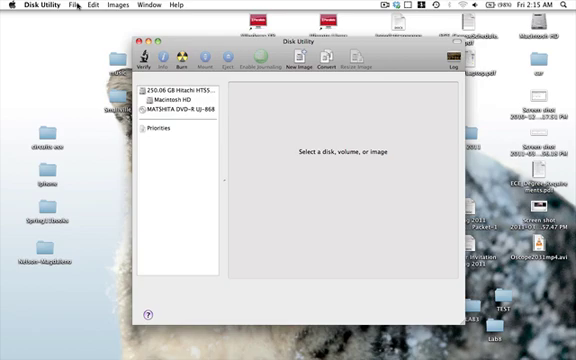
- Start a new disk image from a folder and browse the Desktop for the folder to image
click(70, 6)
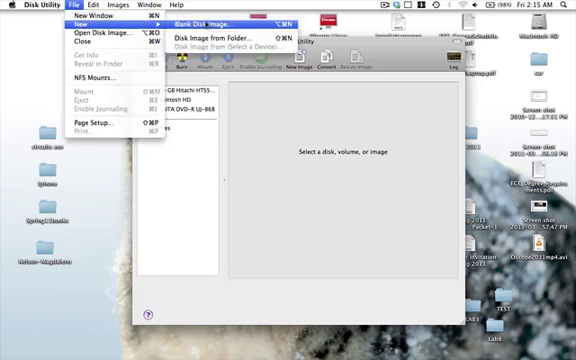
mouse_move(220, 36)
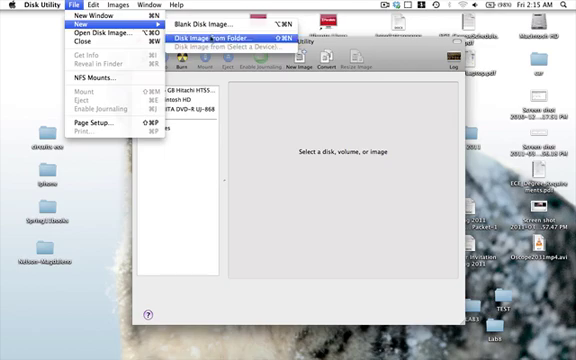
click(226, 36)
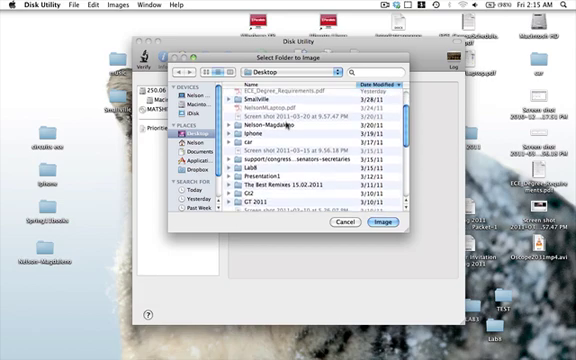
scroll(down, 3)
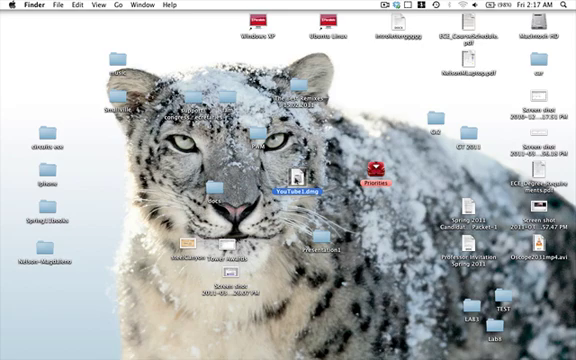
double_click(290, 188)
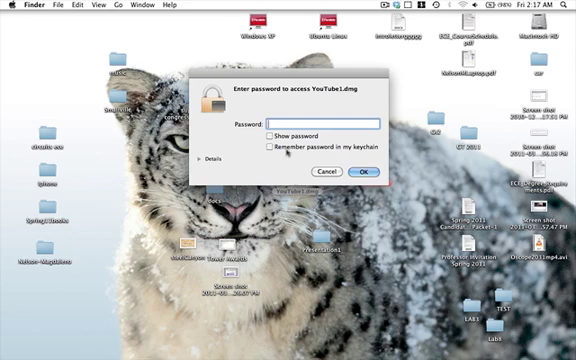
click(272, 136)
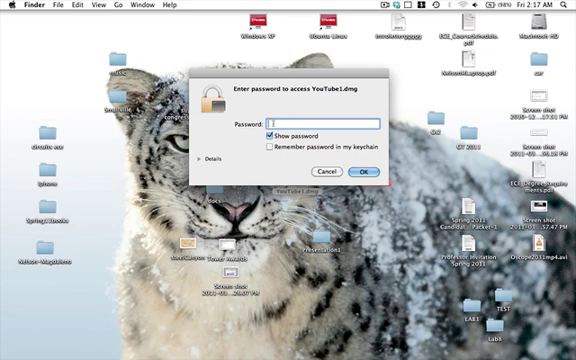
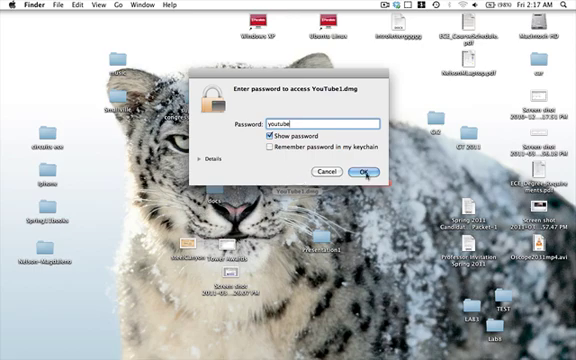
click(370, 172)
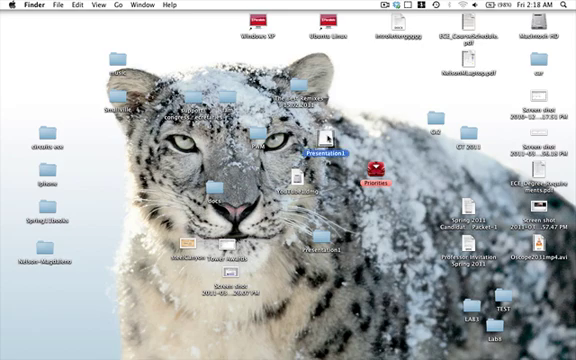
double_click(312, 156)
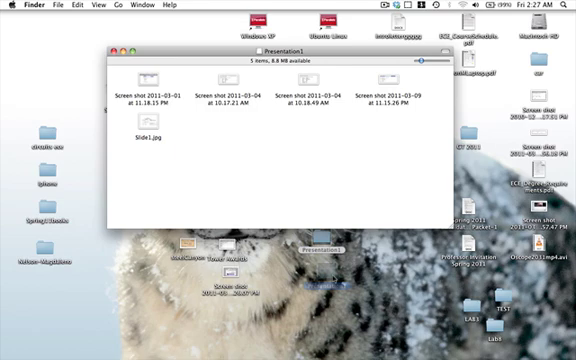
click(148, 144)
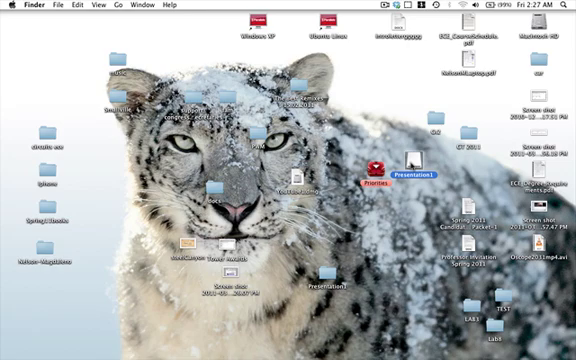
right_click(380, 160)
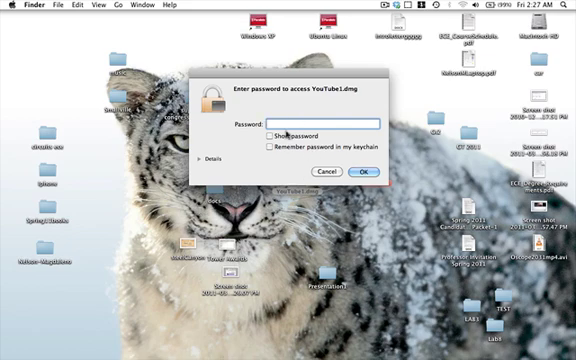
click(272, 134)
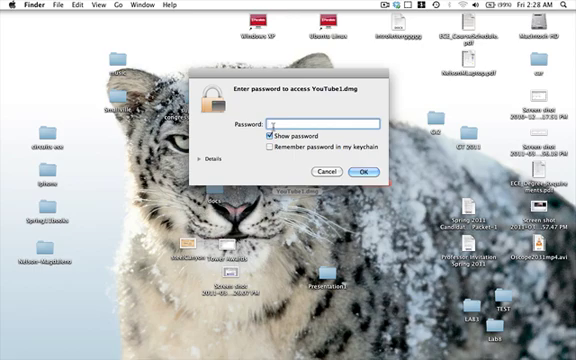
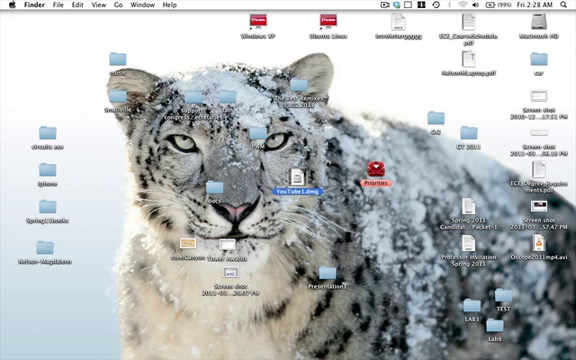
mouse_move(280, 216)
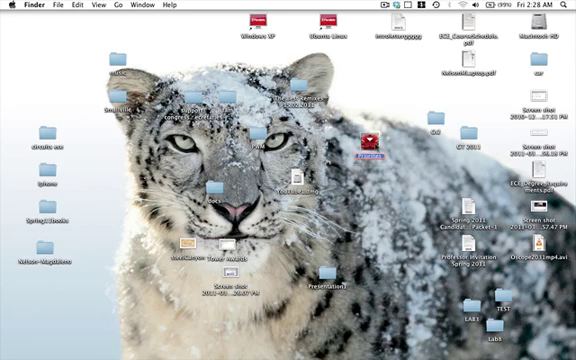
- Mount YouTube1.dmg again so its volume reappears on the Desktop
double_click(366, 150)
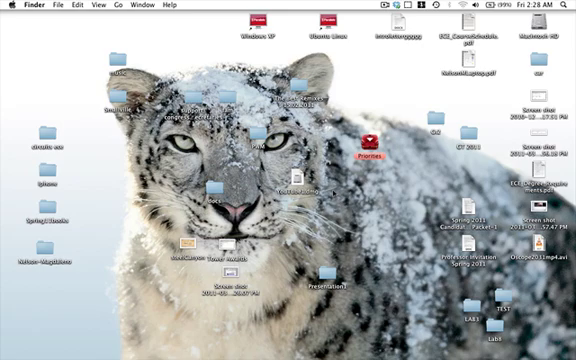
click(372, 148)
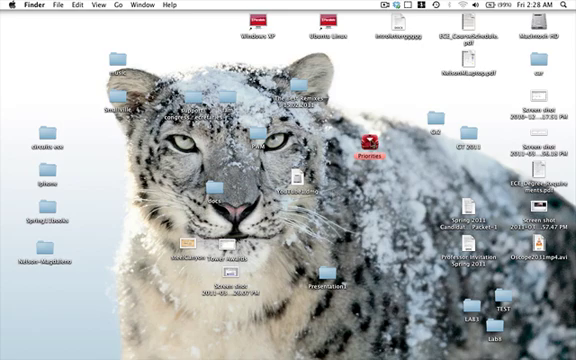